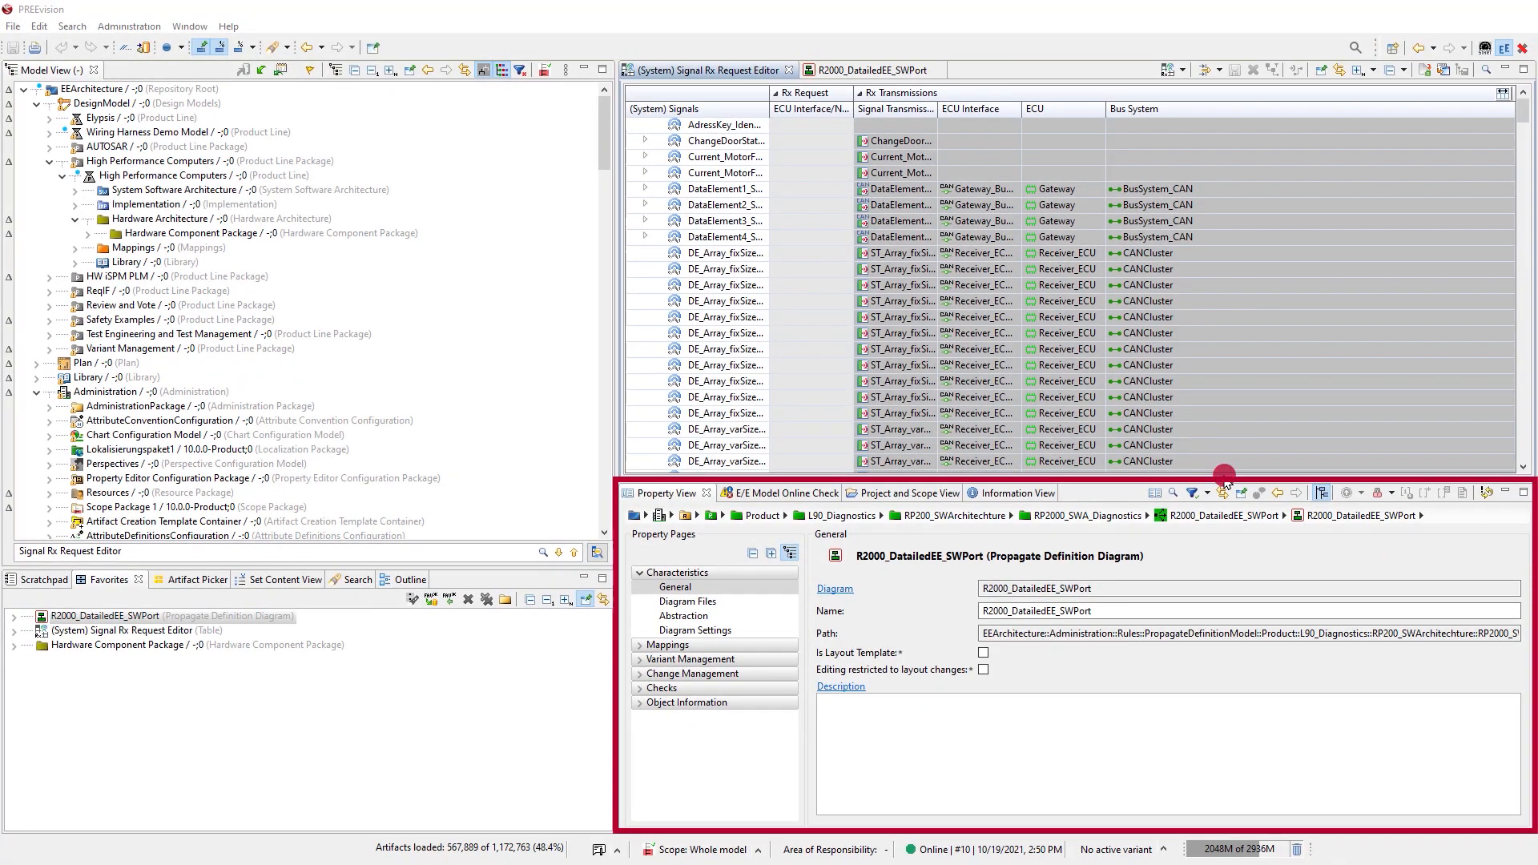
# Step: Open quick search in the propagate definition diagram and in the Signal Rx Request table
pyautogui.click(870, 70)
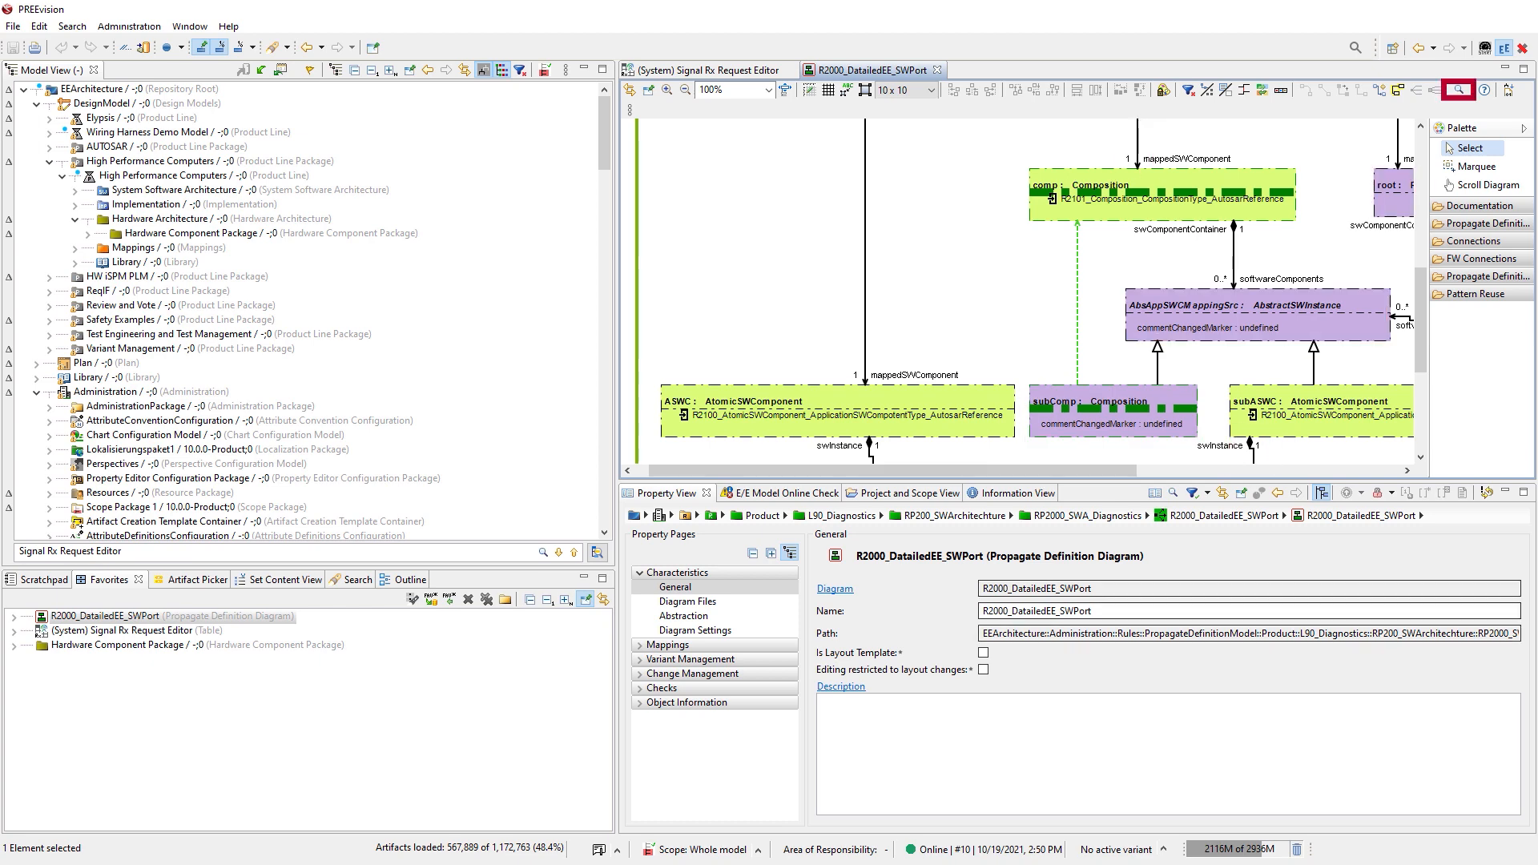
pyautogui.click(1459, 89)
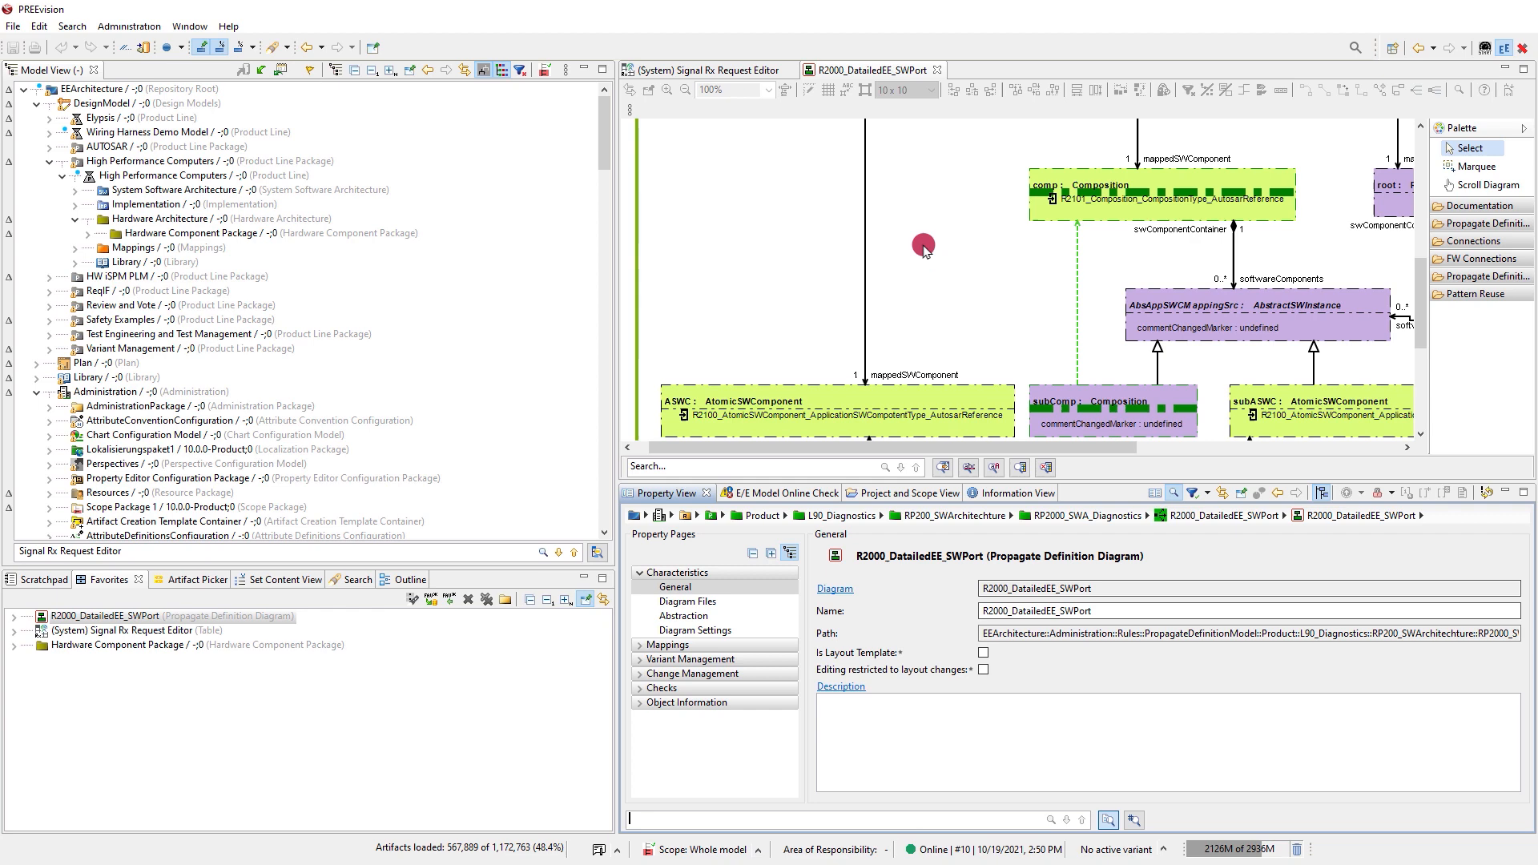
pyautogui.click(704, 70)
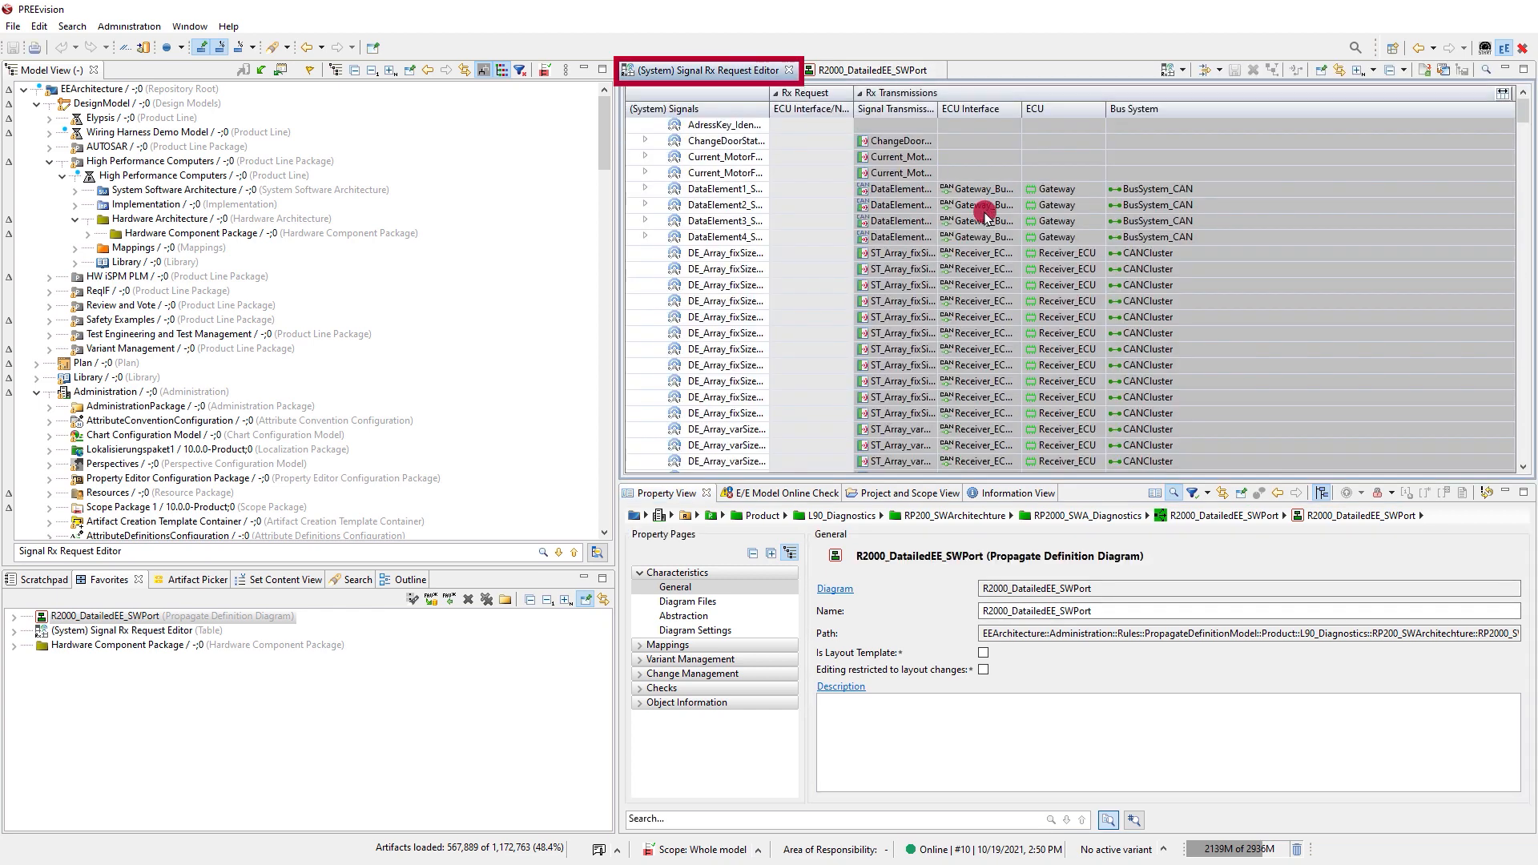
pyautogui.press('ctrl+f')
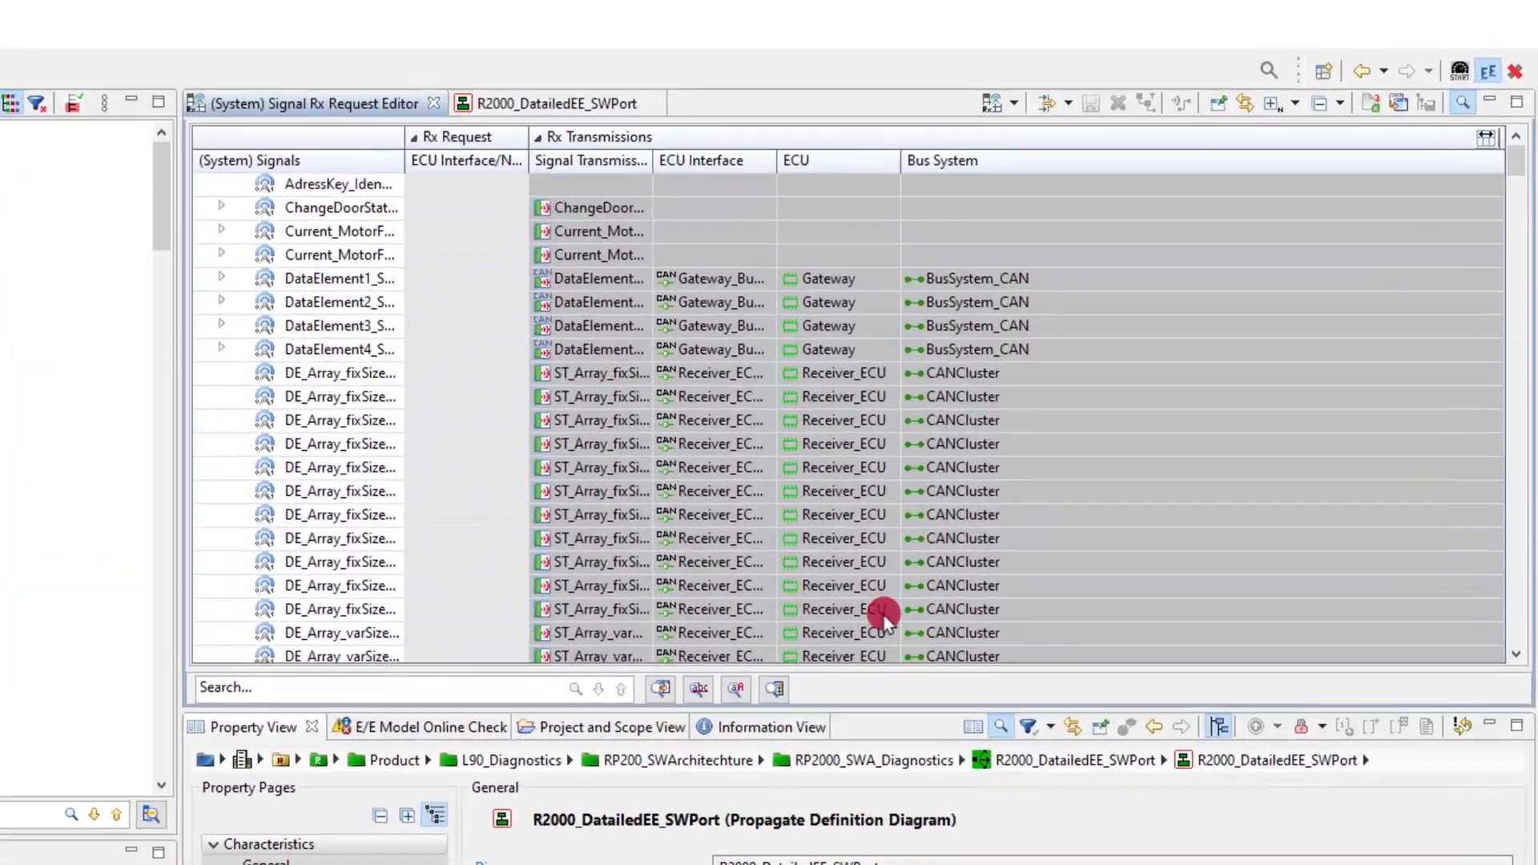
# Step: Search the diagram for 'memory' and open the FaultMemoryInstance diagram from the R2004 port
pyautogui.click(560, 104)
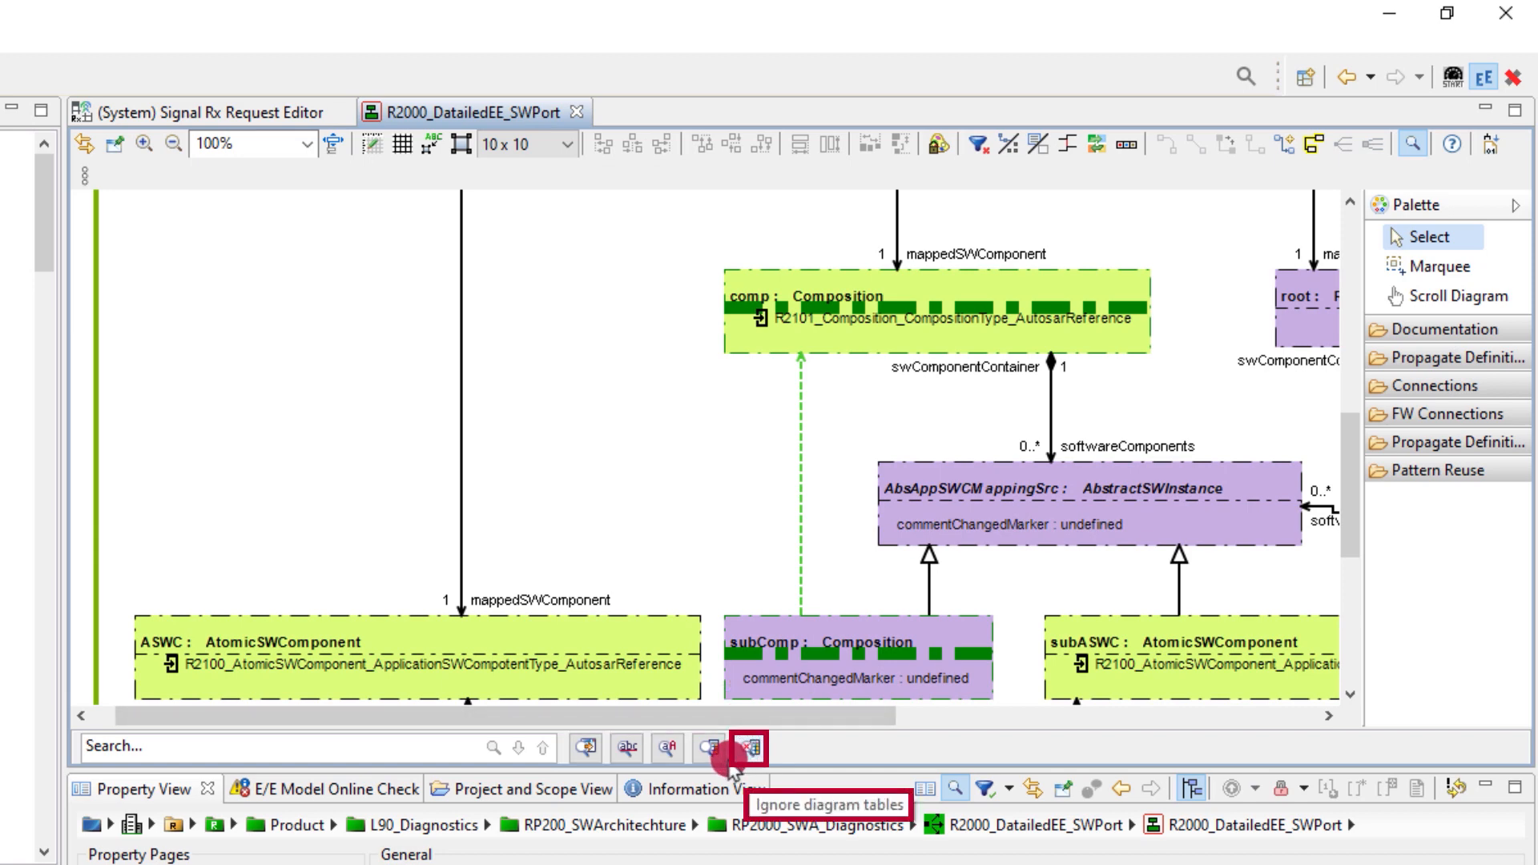
pyautogui.moveTo(708, 751)
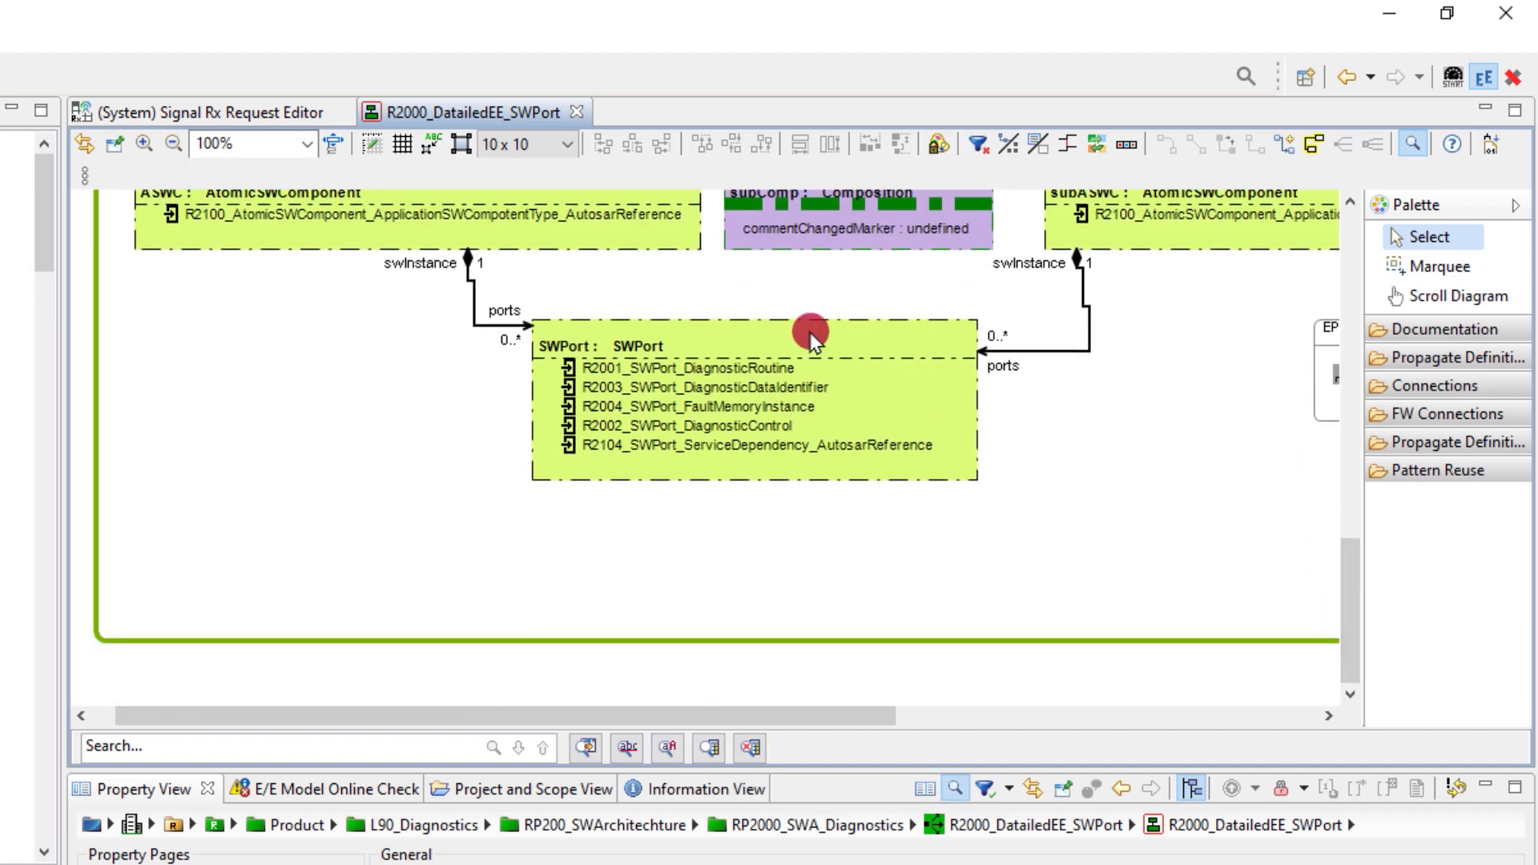
pyautogui.write('memory')
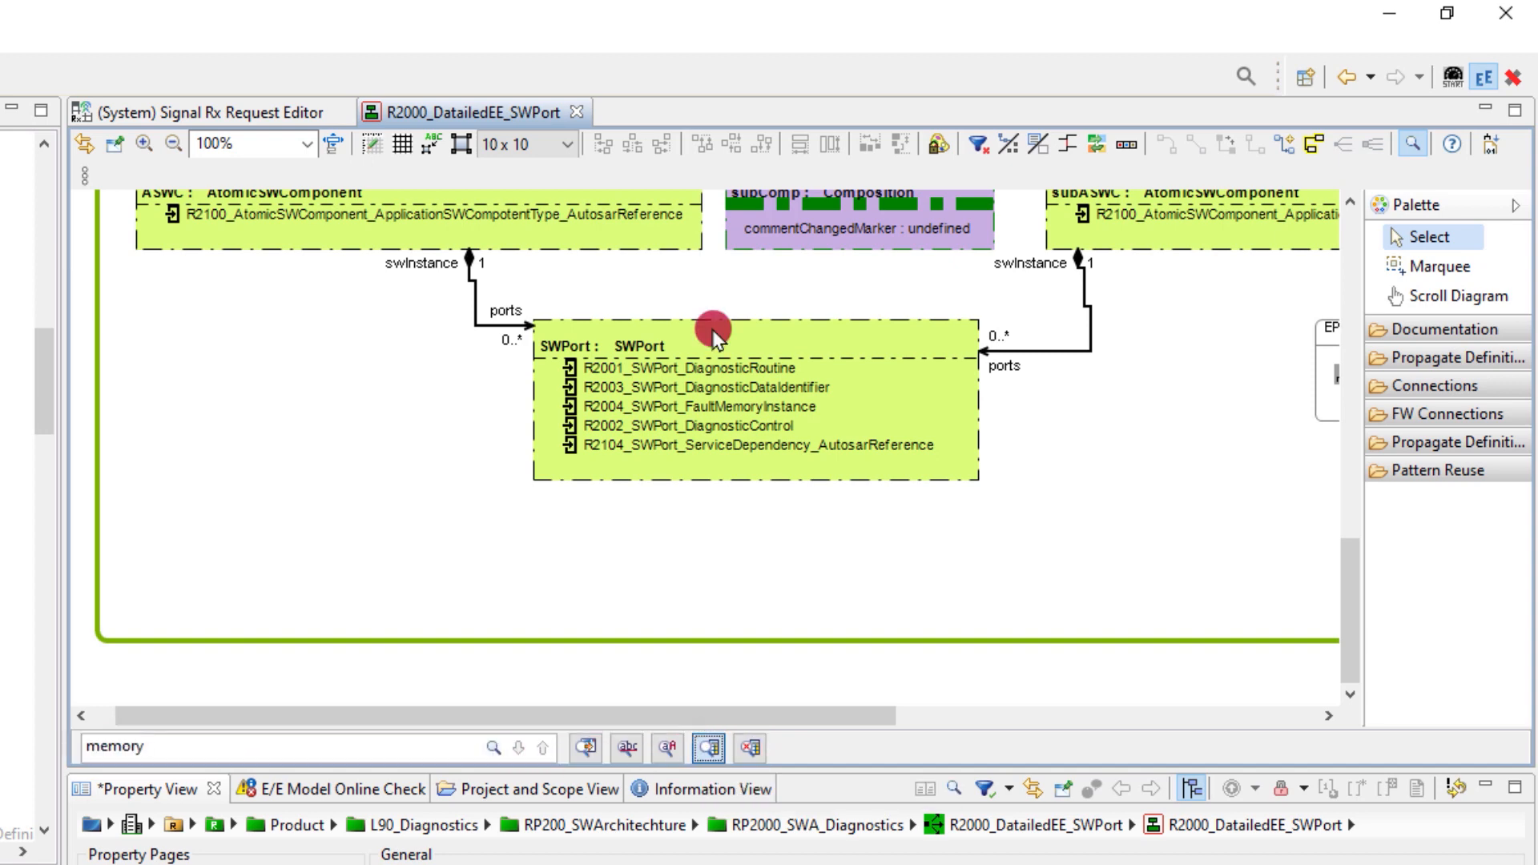
pyautogui.click(717, 333)
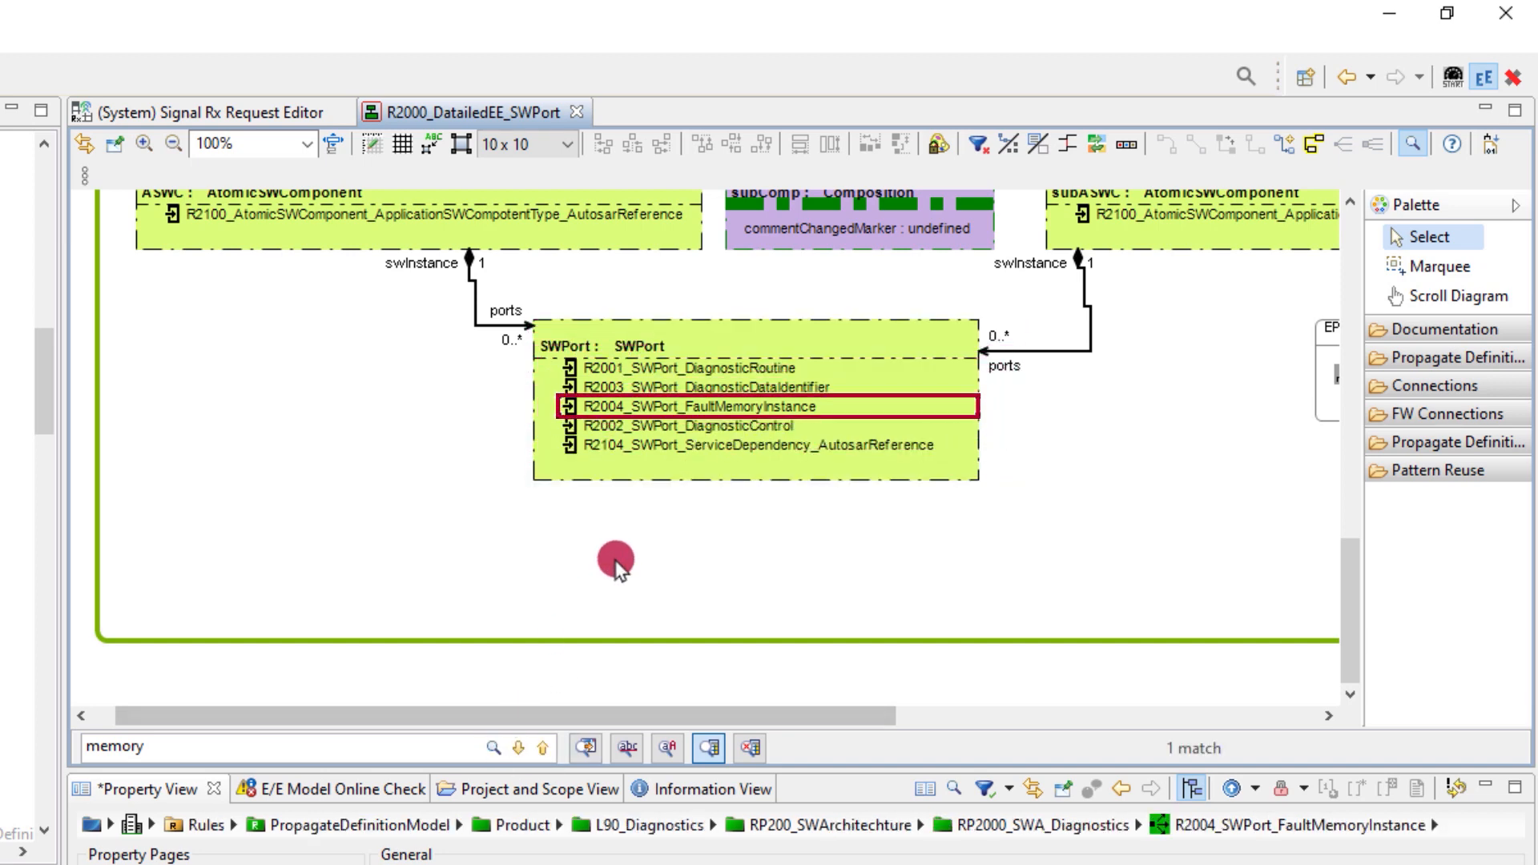
pyautogui.doubleClick(685, 406)
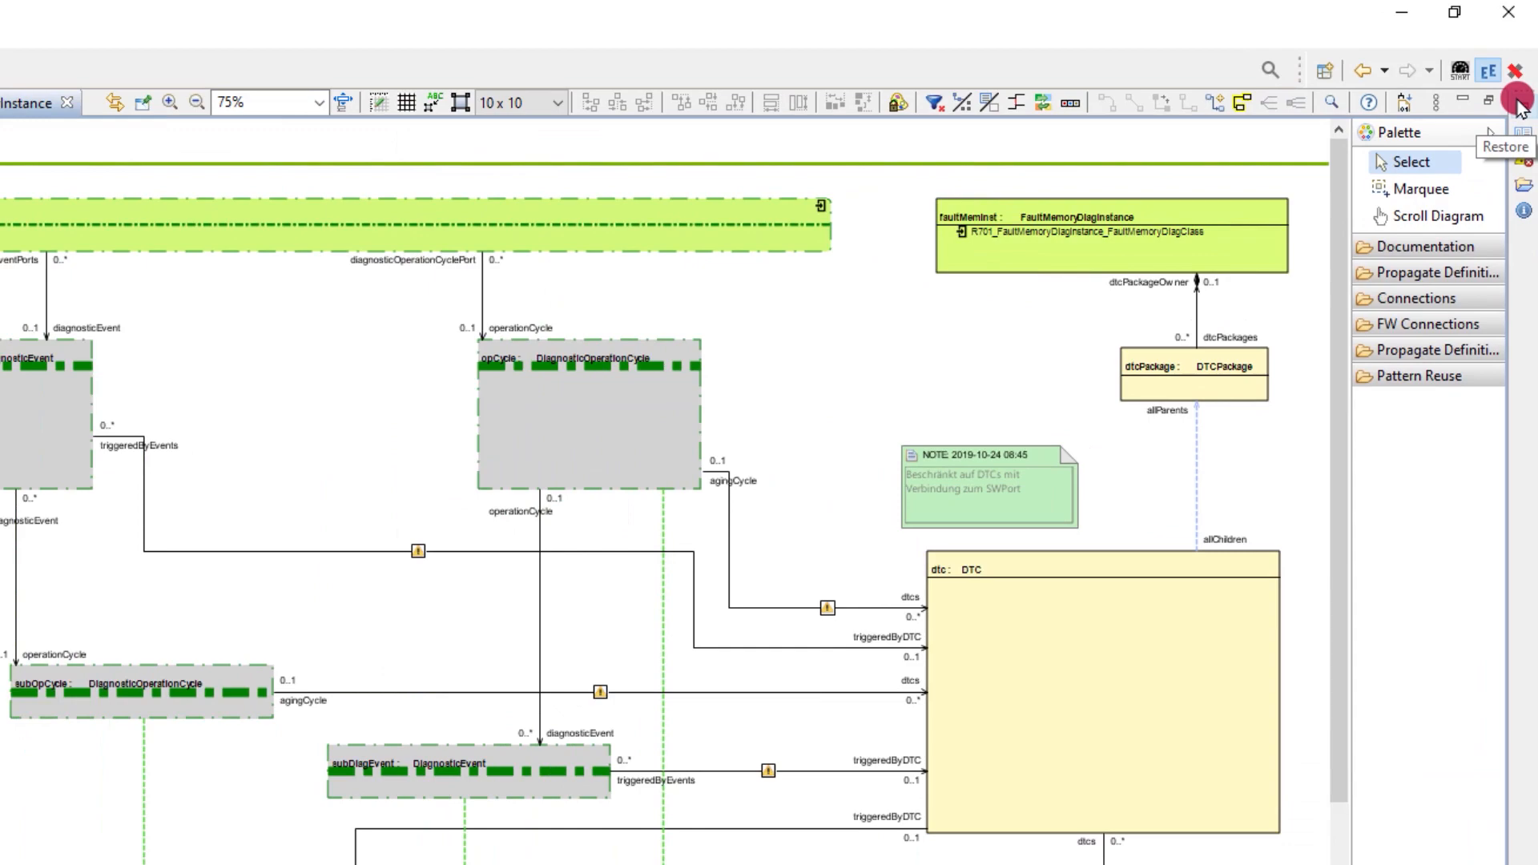
# Step: Search the fault memory diagram for 'DTC', list hits in the Search view, and jump to the next match
pyautogui.click(1516, 104)
pyautogui.write('DTC')
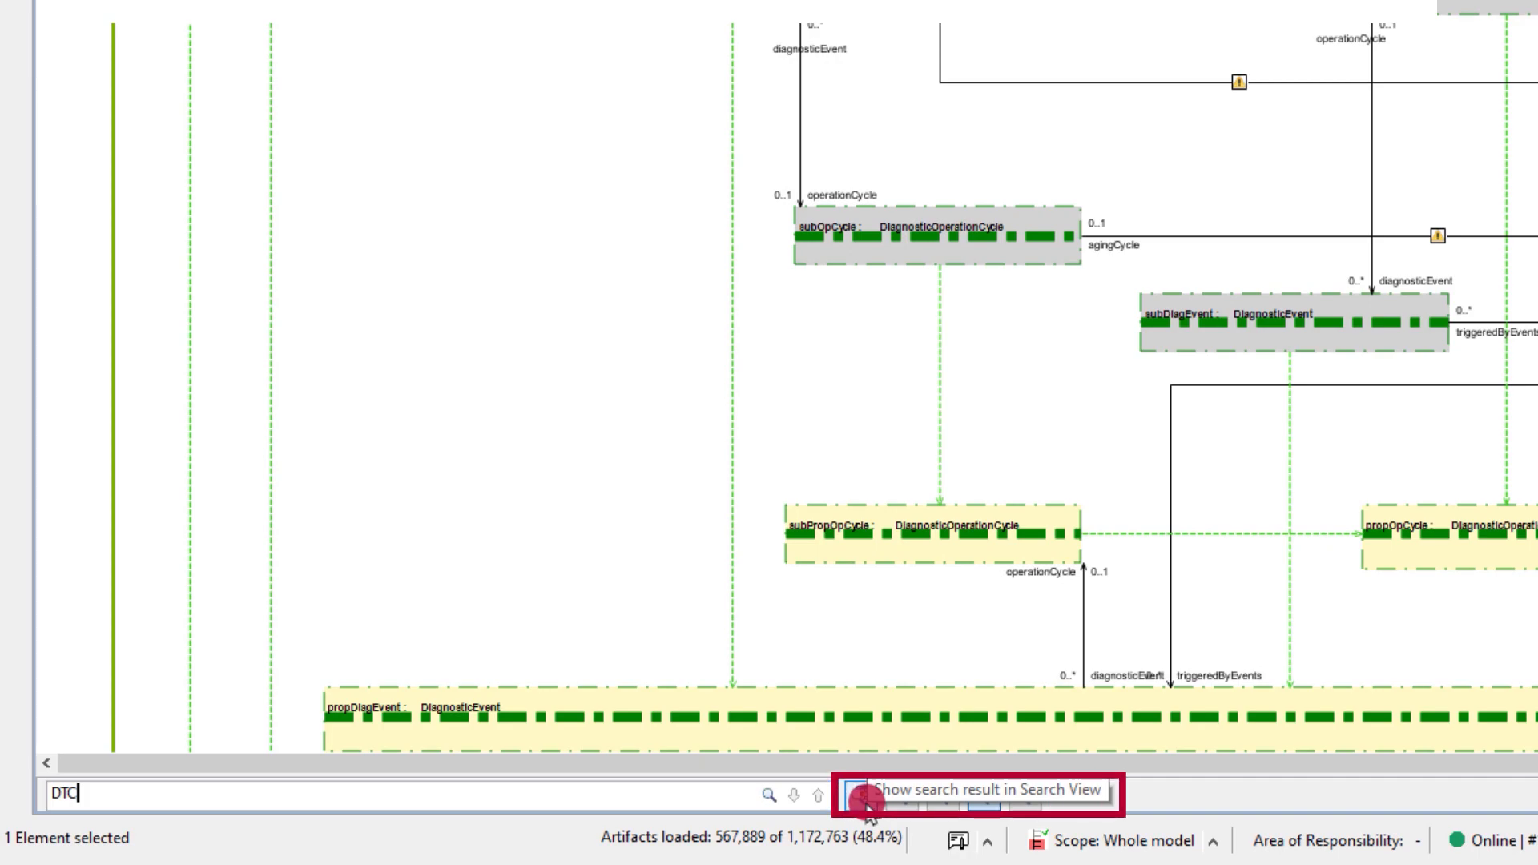
pyautogui.click(866, 790)
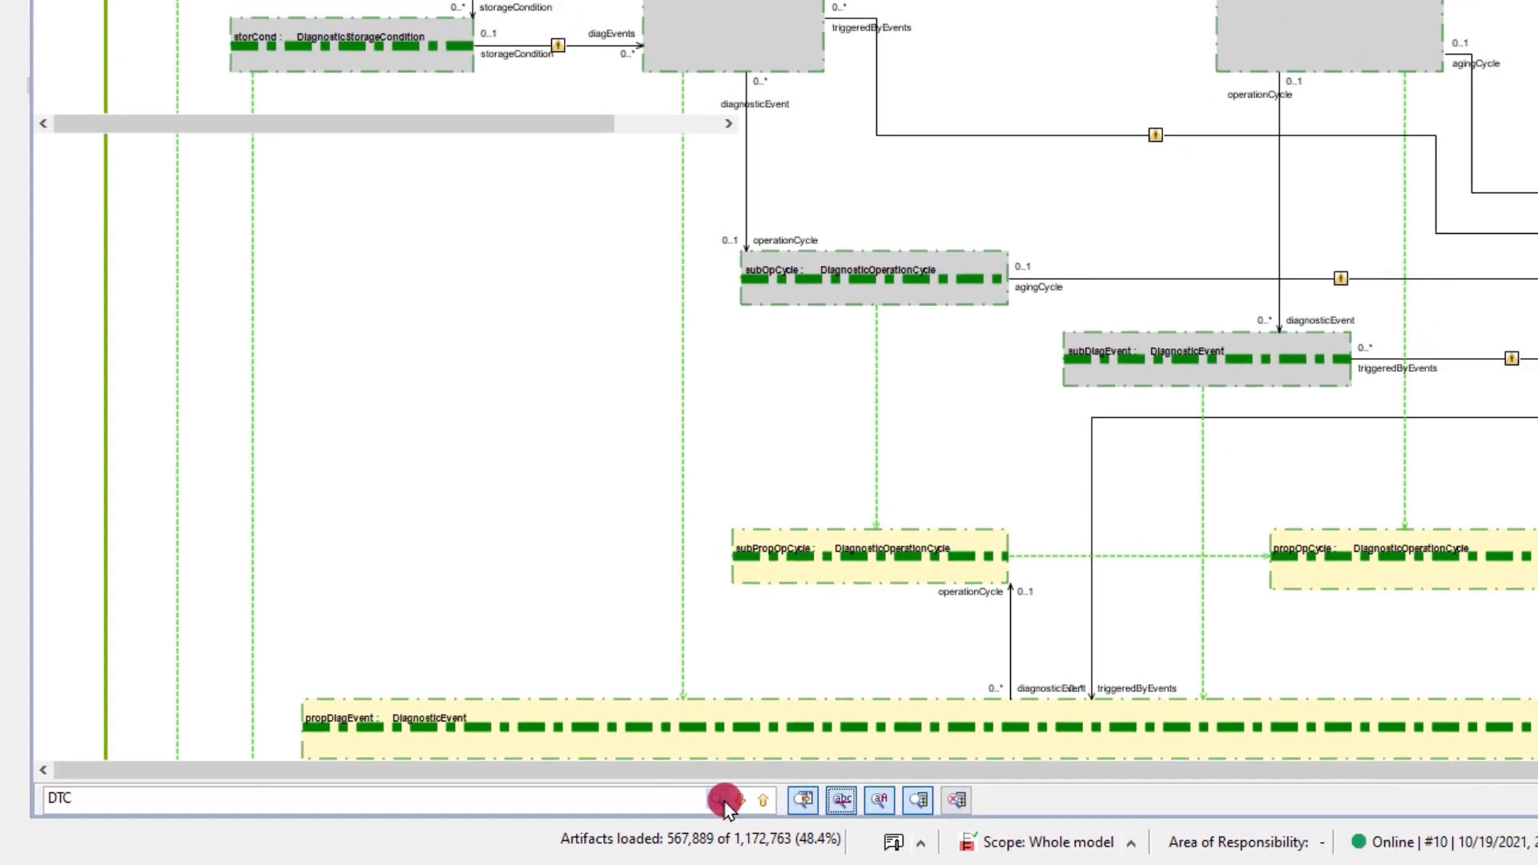
pyautogui.click(721, 799)
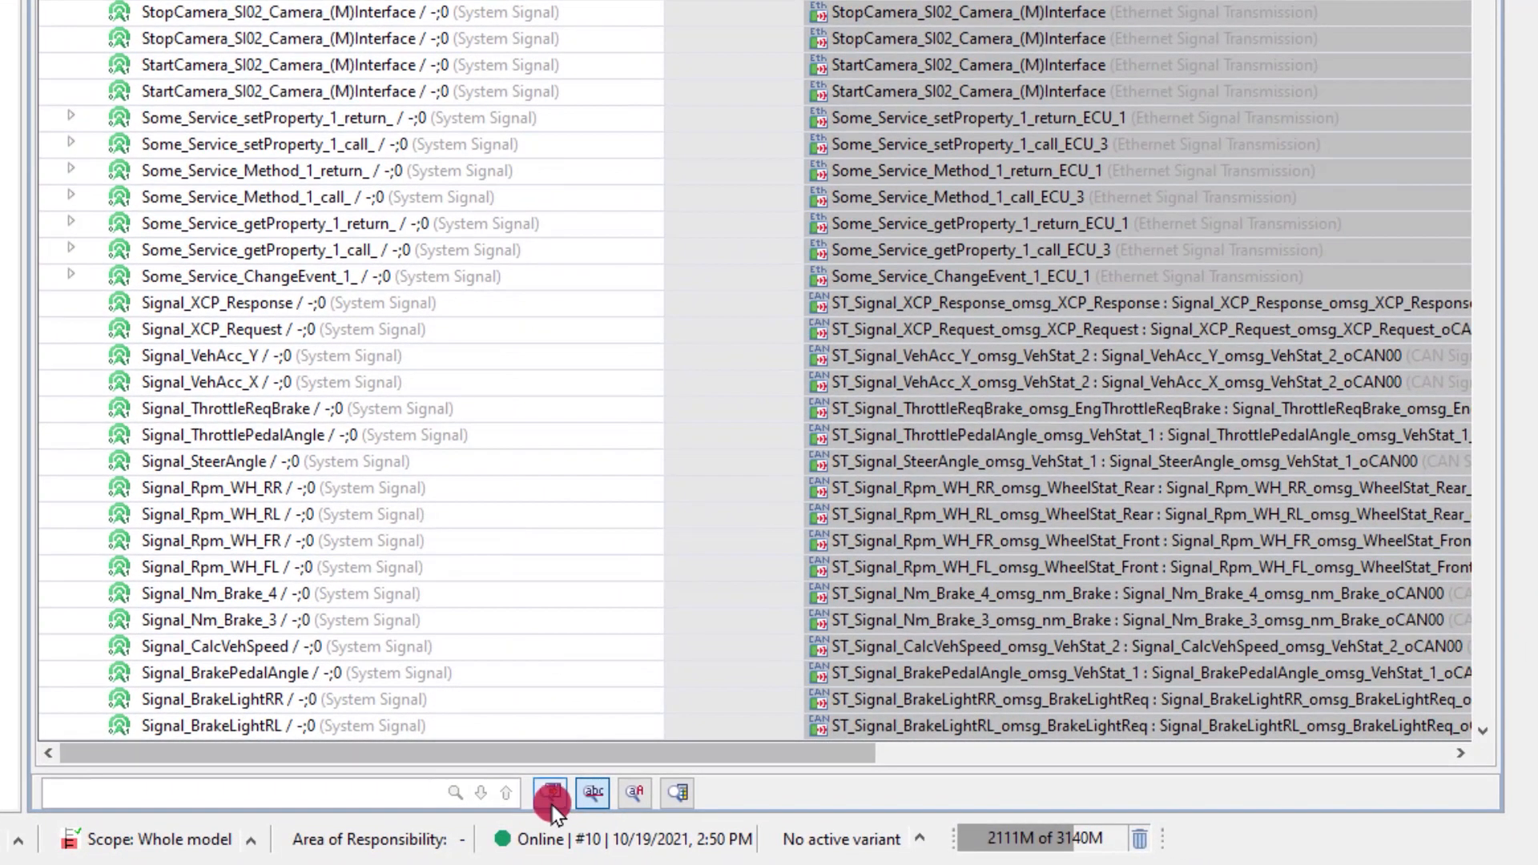
pyautogui.moveTo(591, 792)
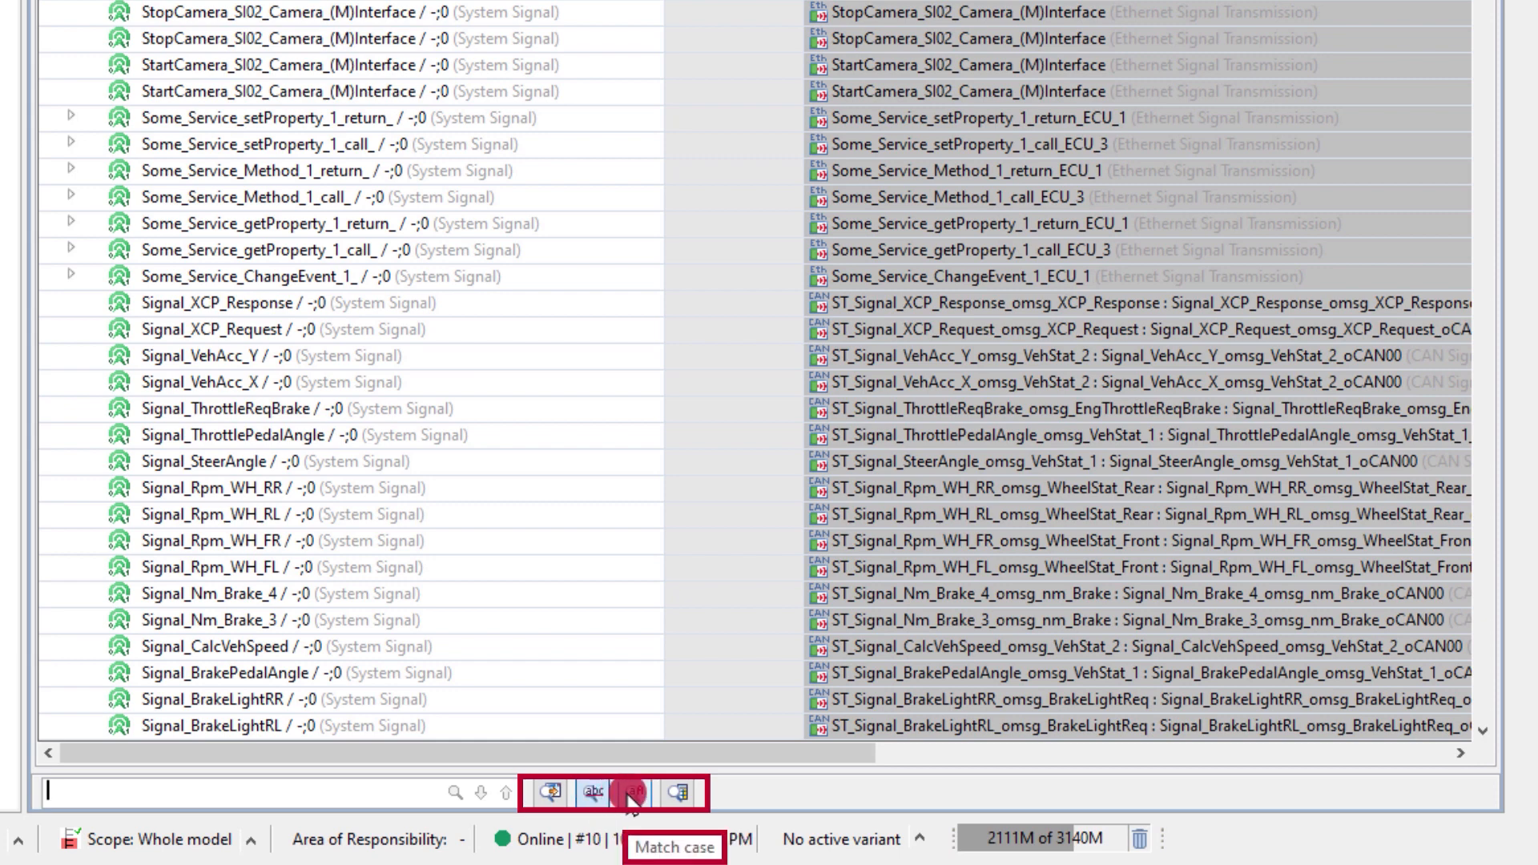
# Step: Run a case-sensitive 'Machin' table search and jump to a found subtract signal
pyautogui.click(591, 793)
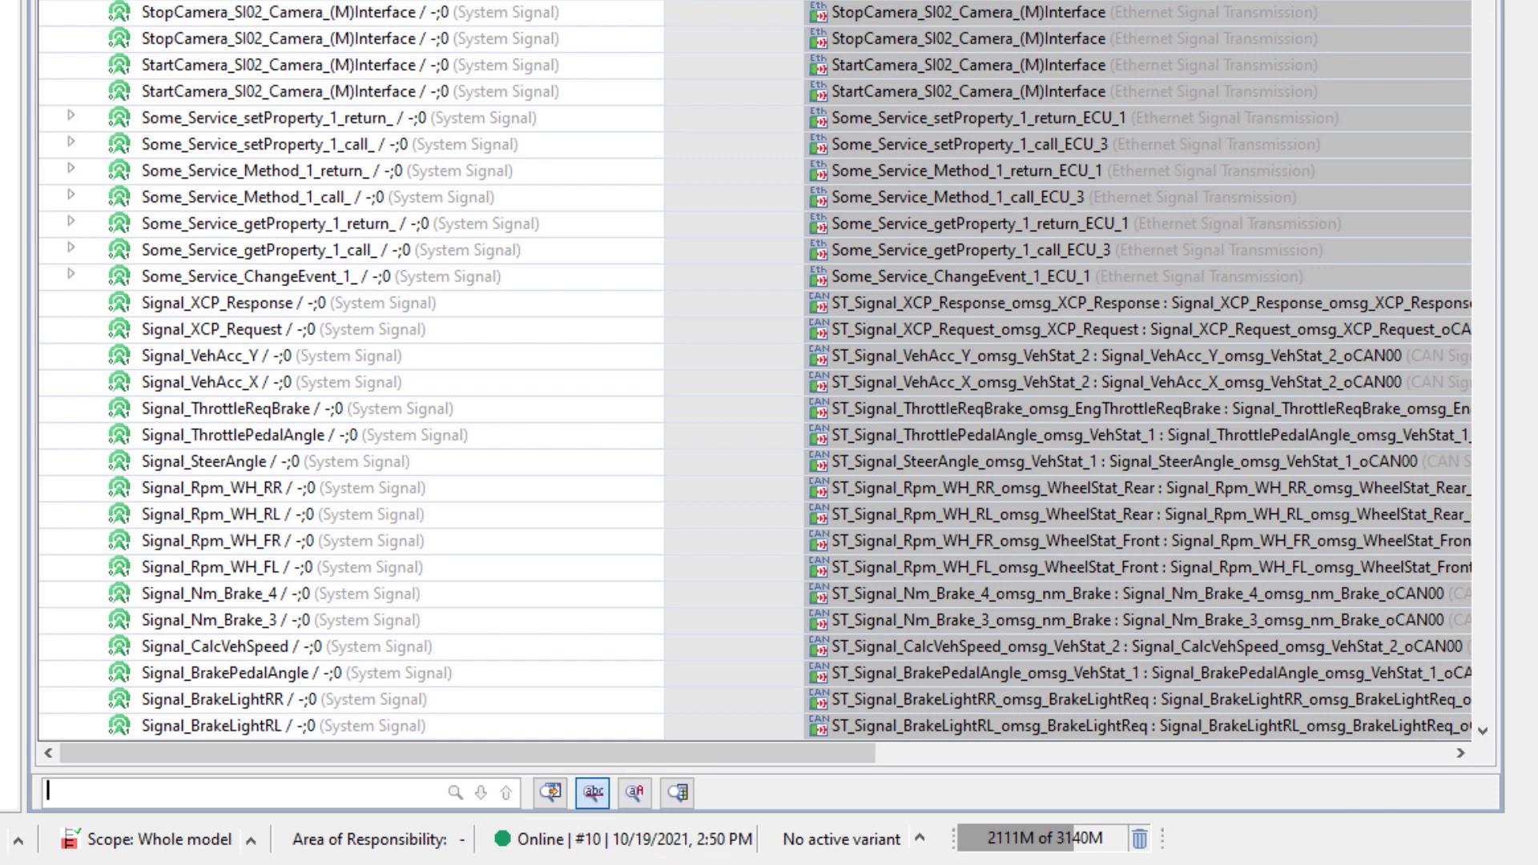
pyautogui.write('Machine')
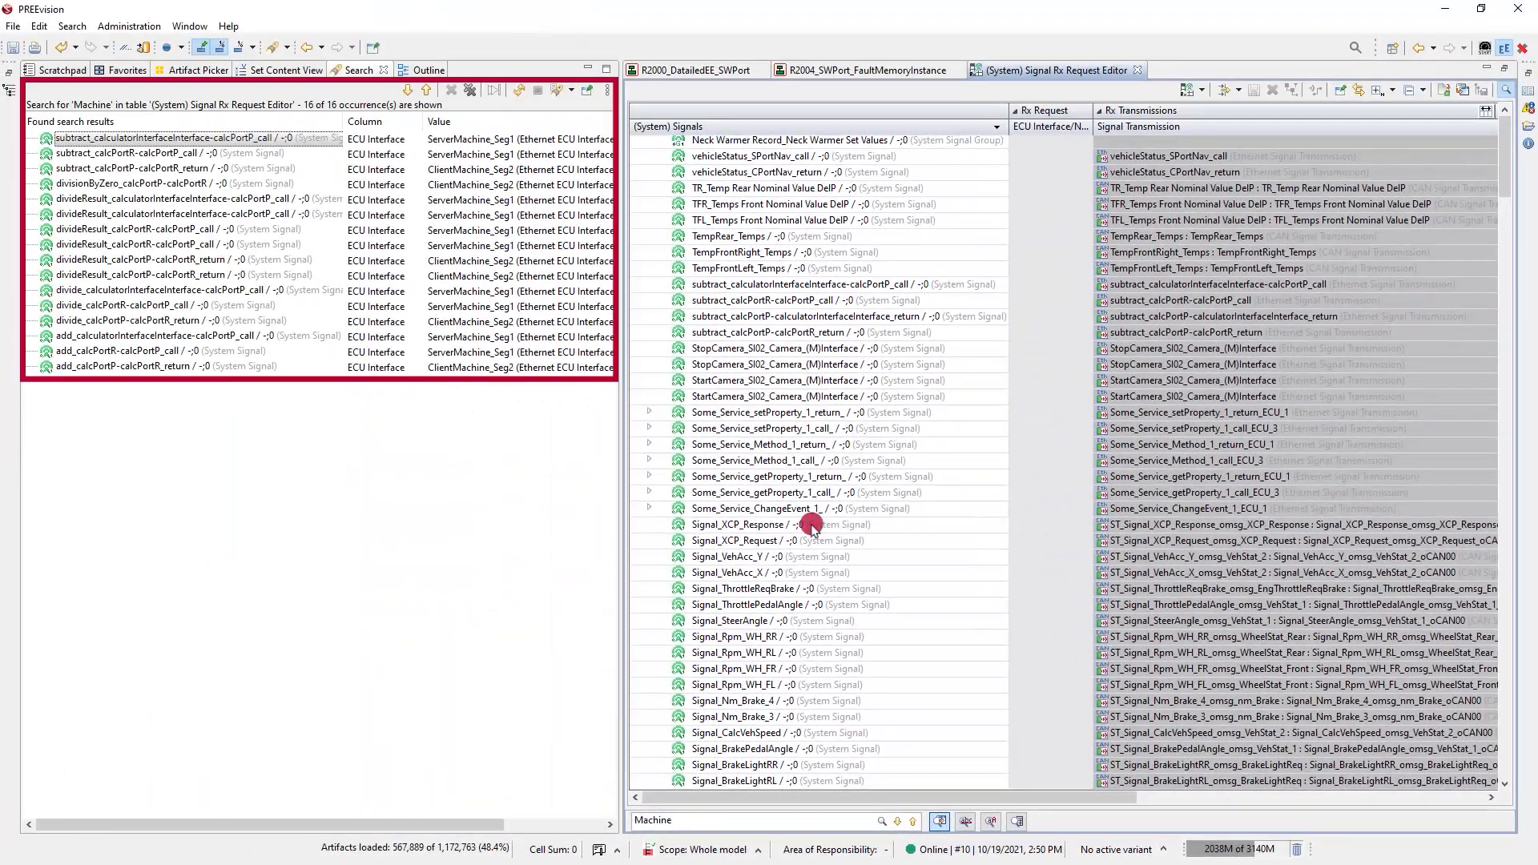
pyautogui.click(814, 143)
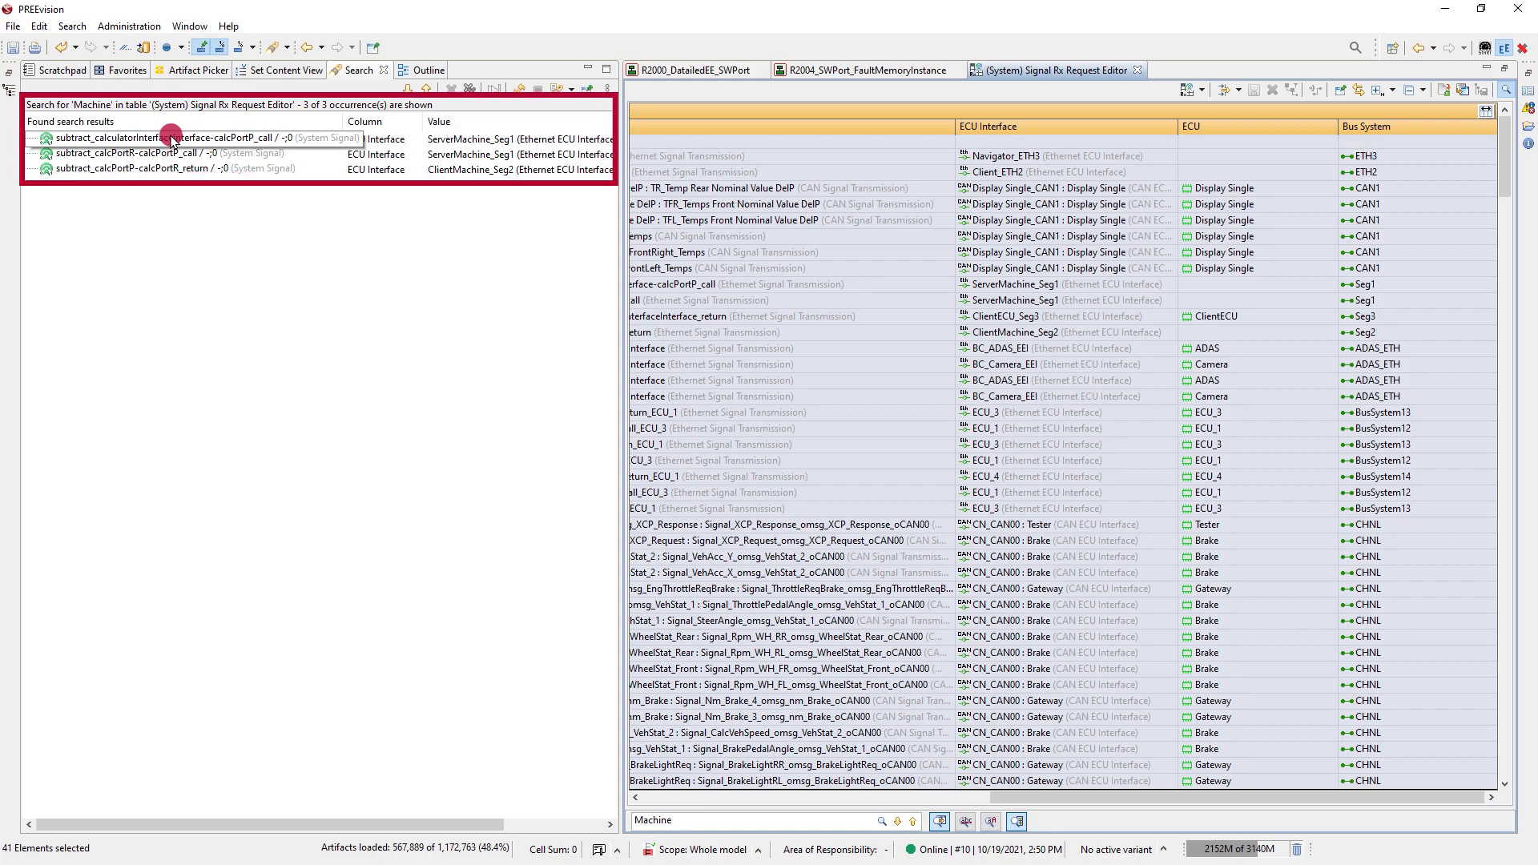
pyautogui.click(147, 167)
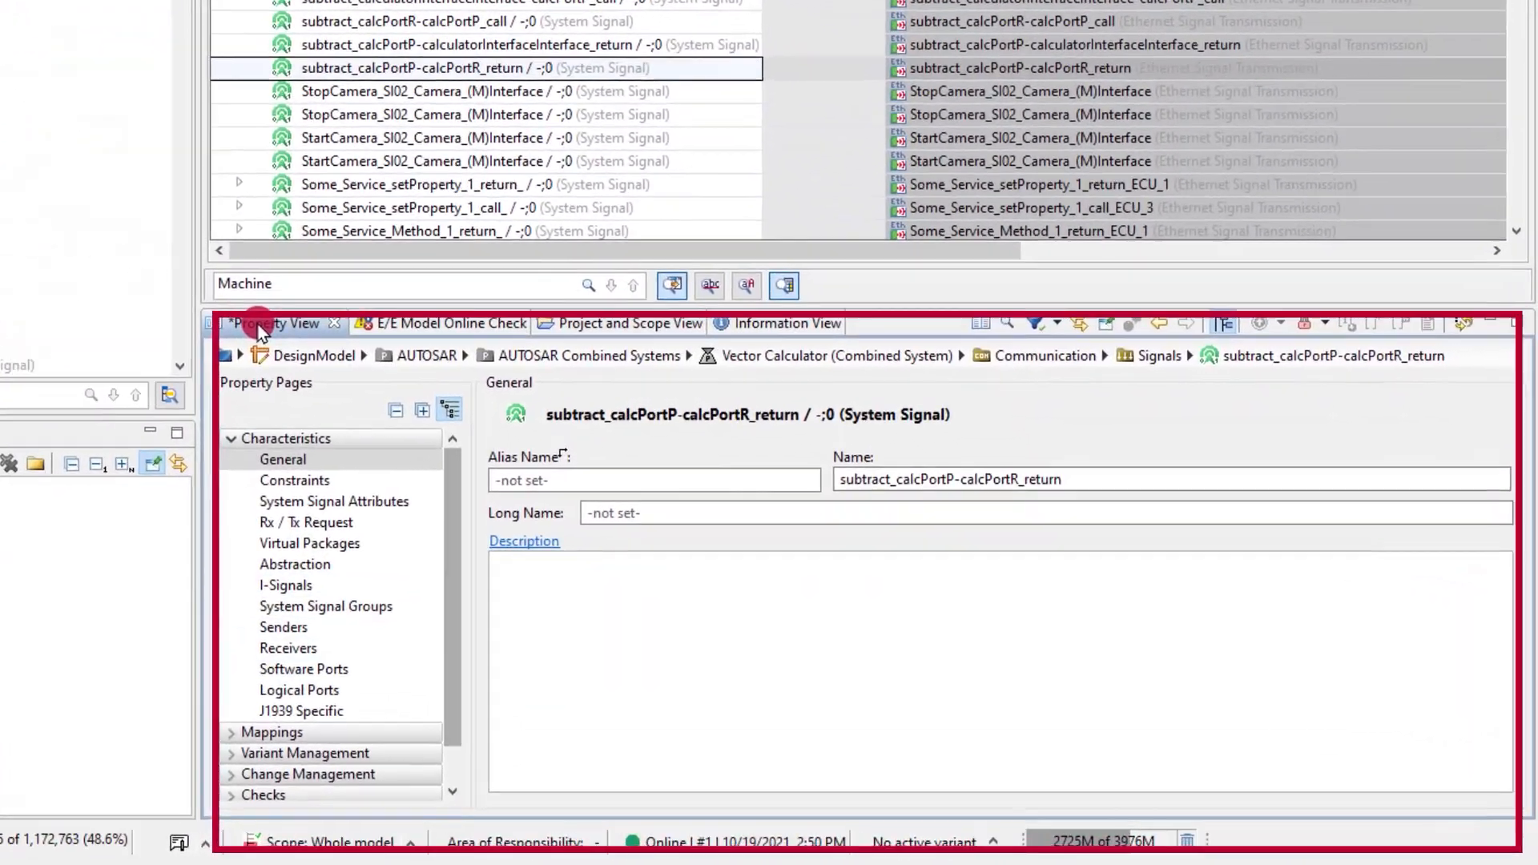
# Step: Quick-search the property pages for 'test' and view Test Items, Test Item Steps, Subjects under Test
pyautogui.click(991, 306)
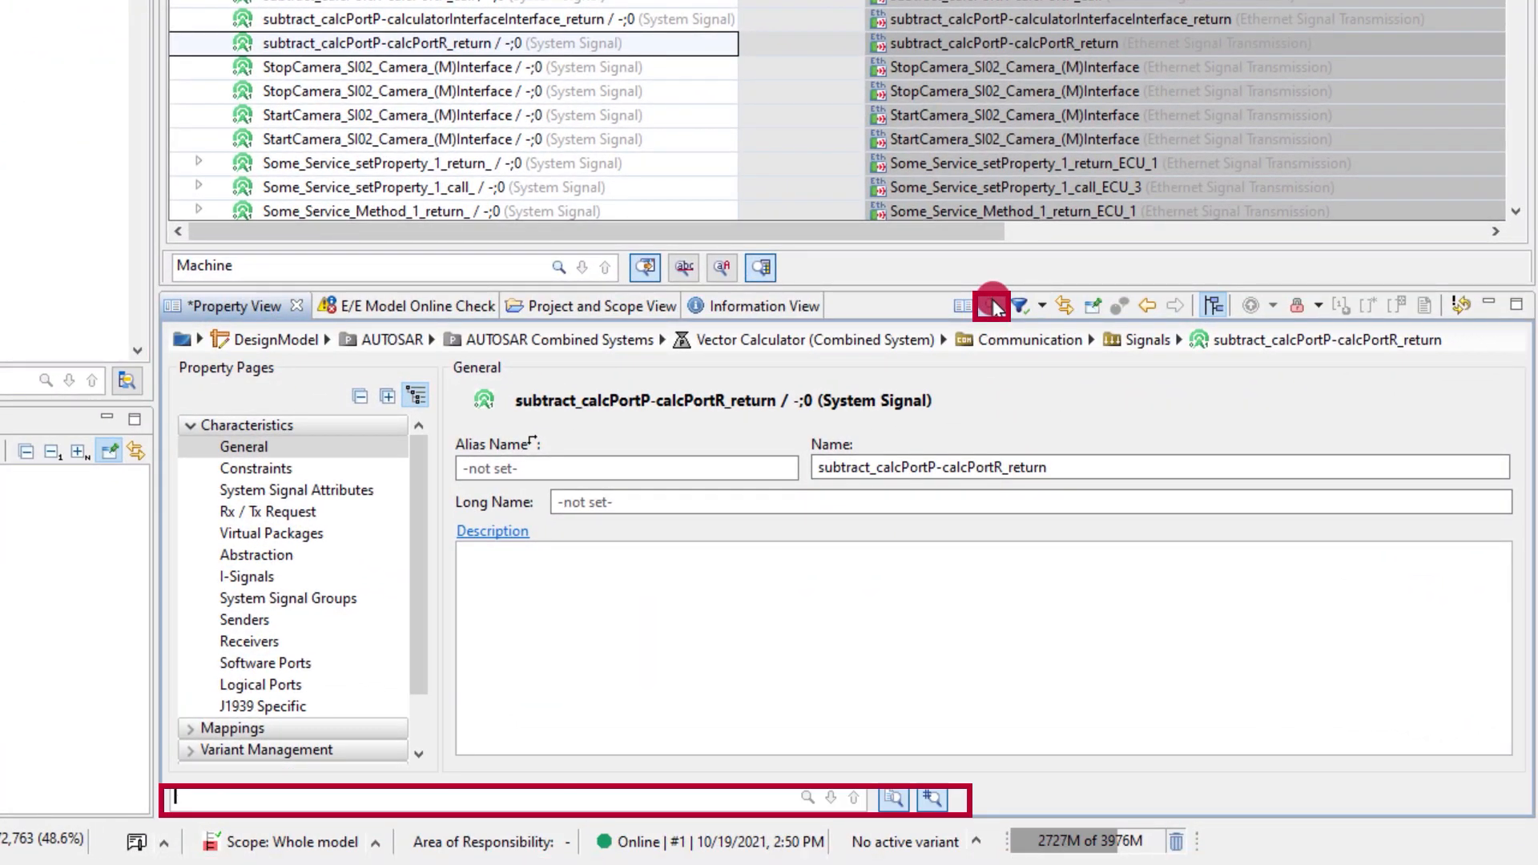
pyautogui.moveTo(900, 798)
pyautogui.write('test')
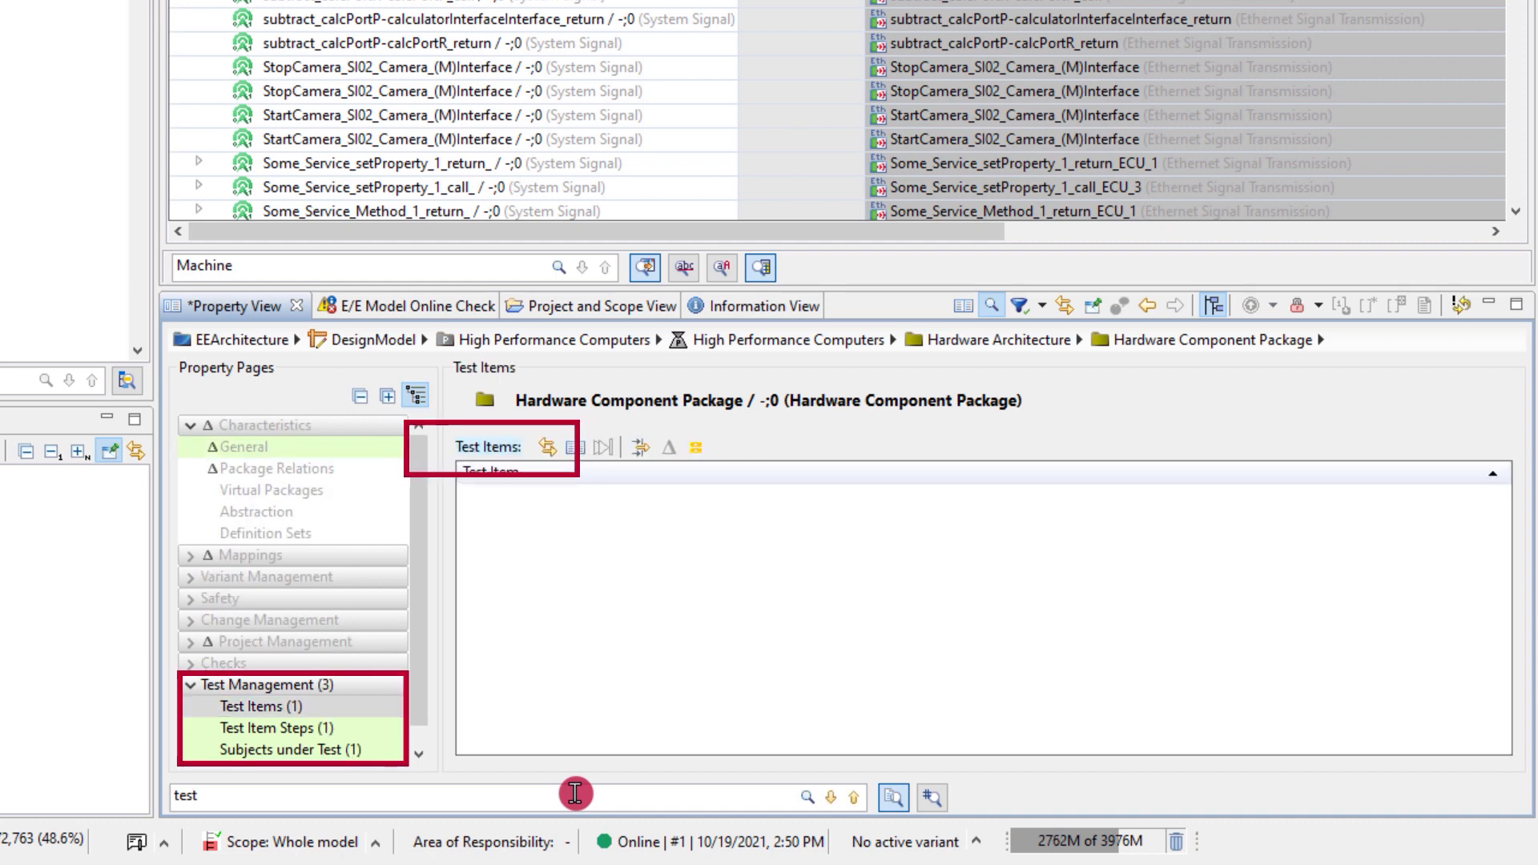
pyautogui.click(261, 706)
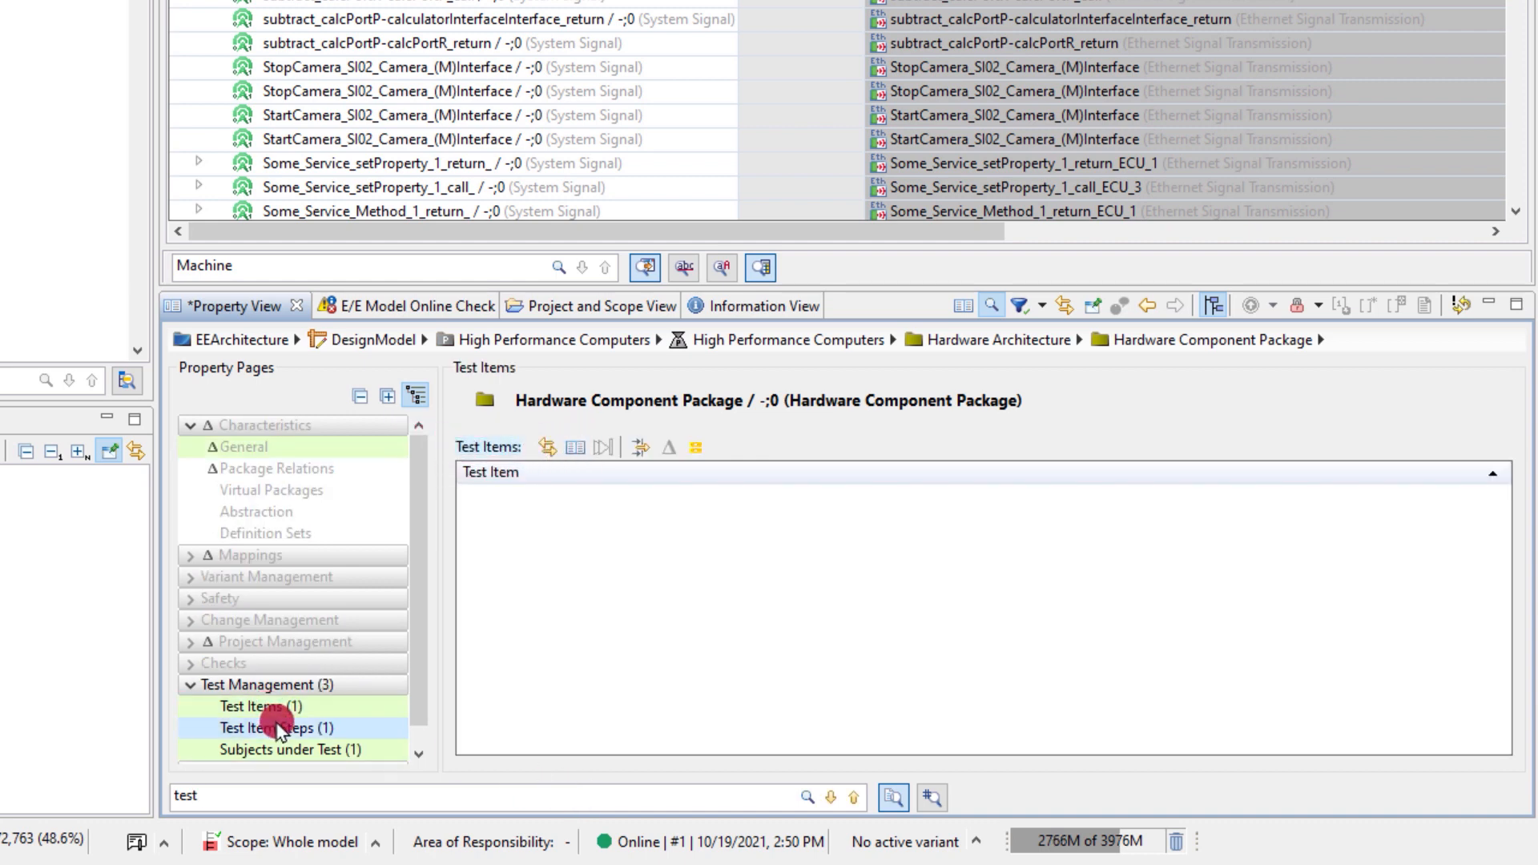
pyautogui.click(277, 728)
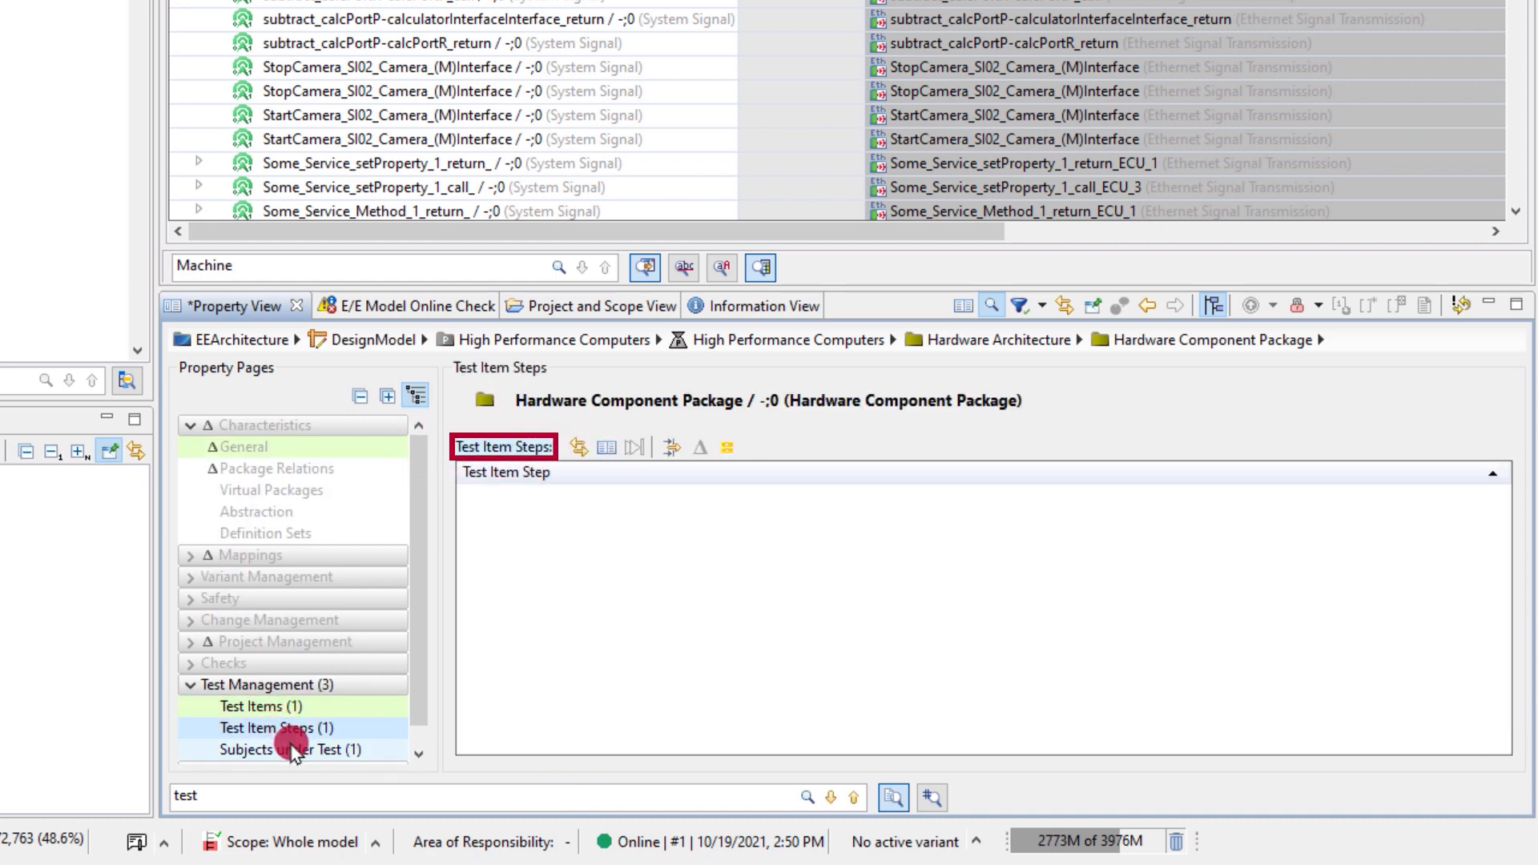
pyautogui.click(288, 748)
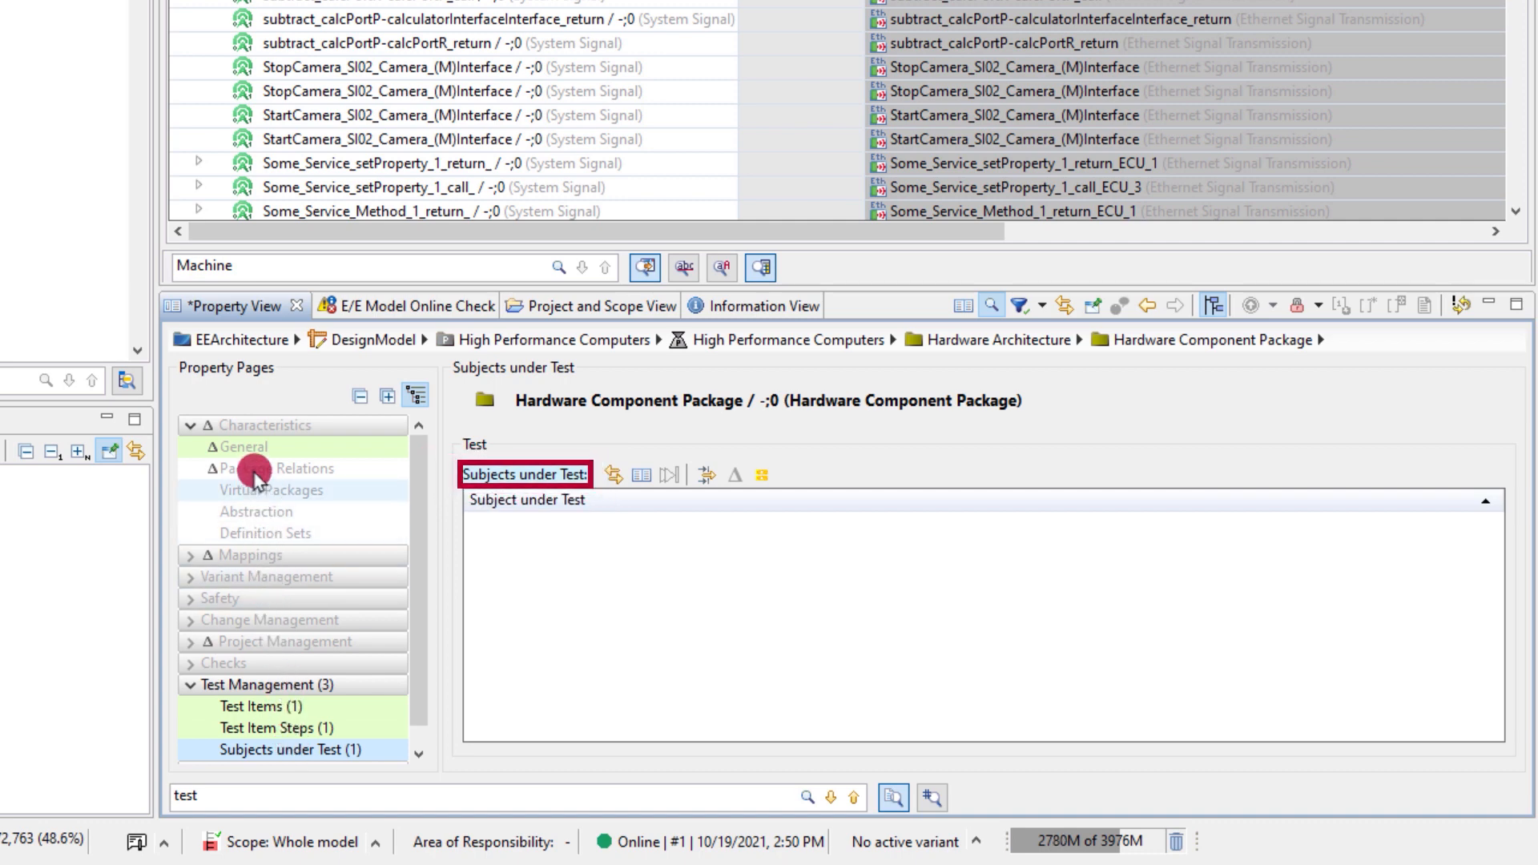
# Step: Extend the search to property values and highlight 'tested' in the General description
pyautogui.click(240, 446)
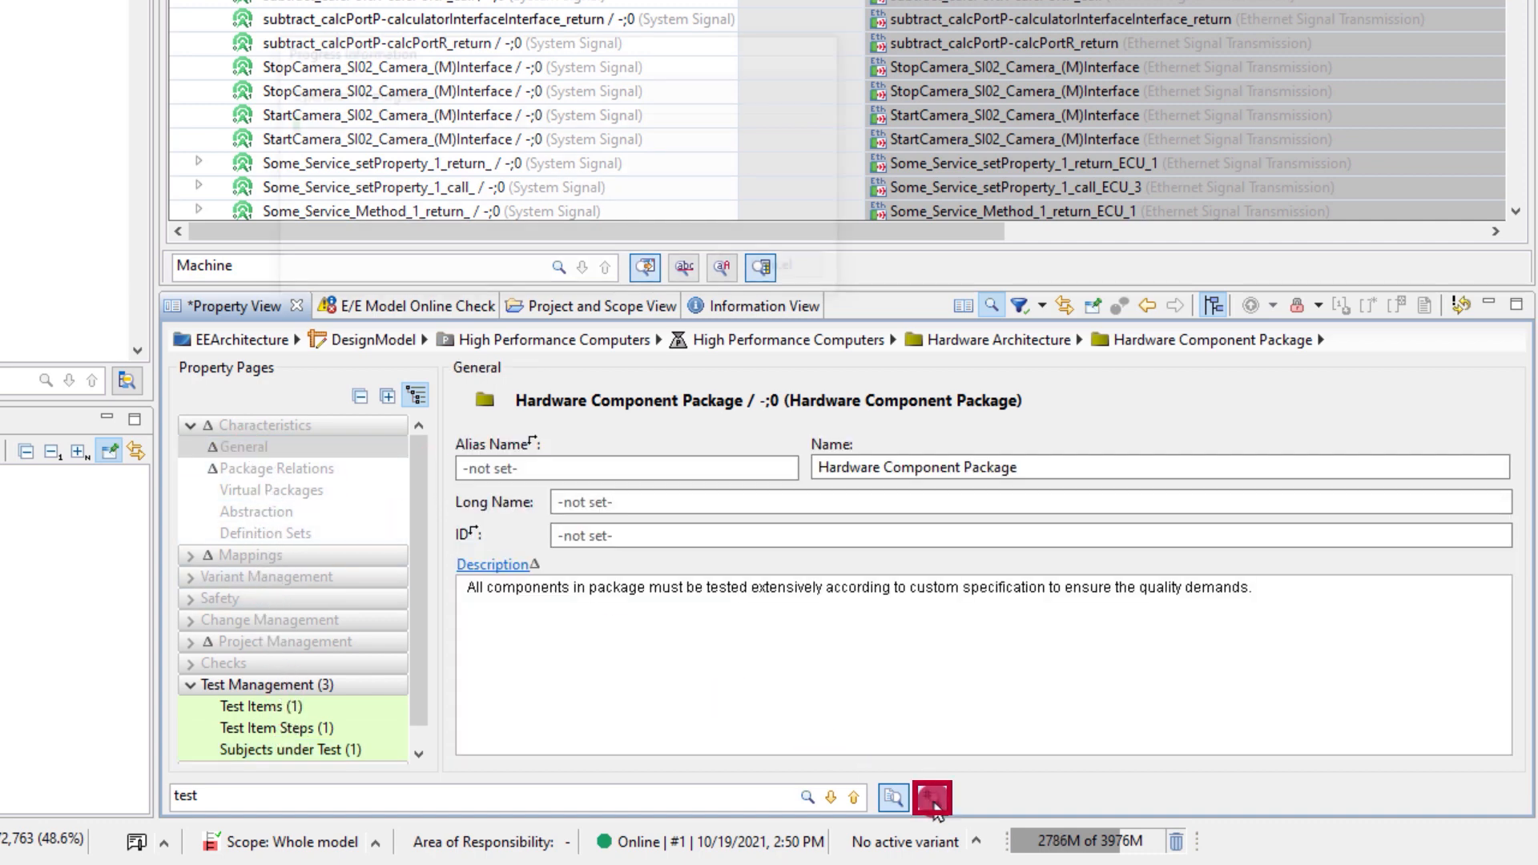
pyautogui.click(930, 795)
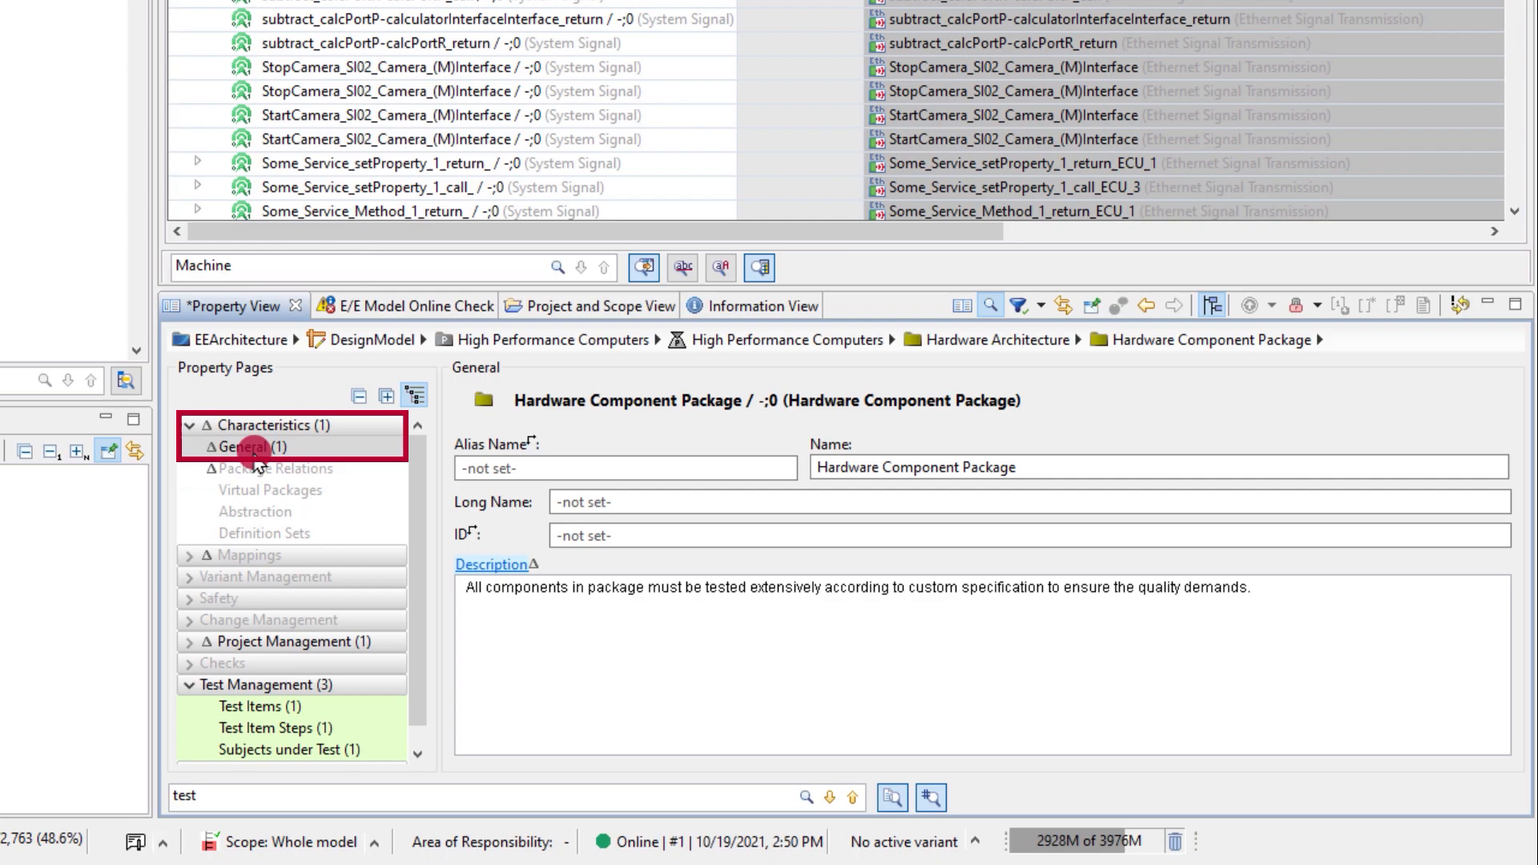
pyautogui.doubleClick(719, 607)
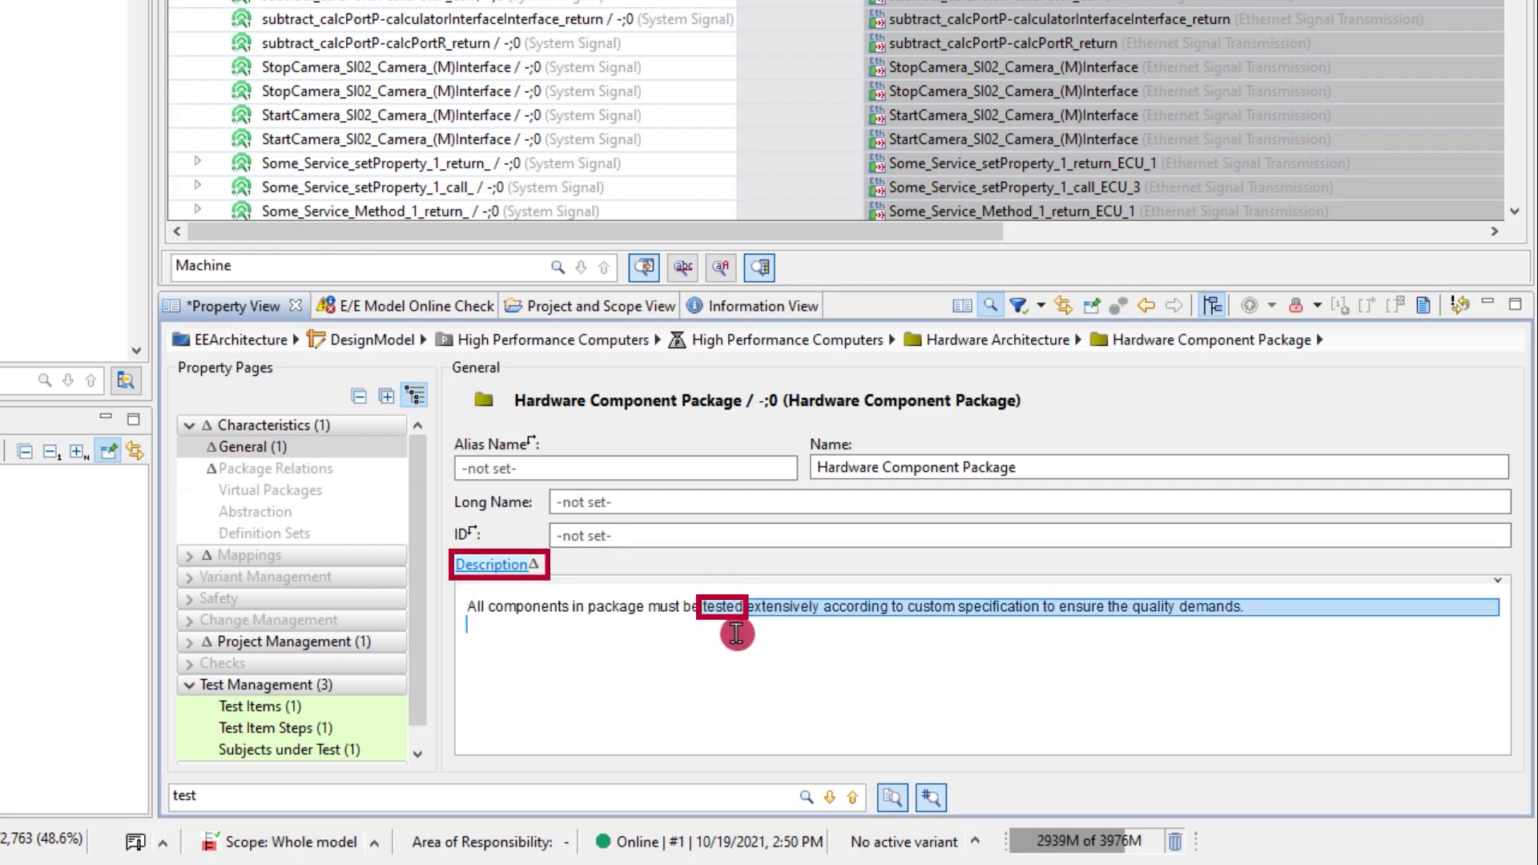